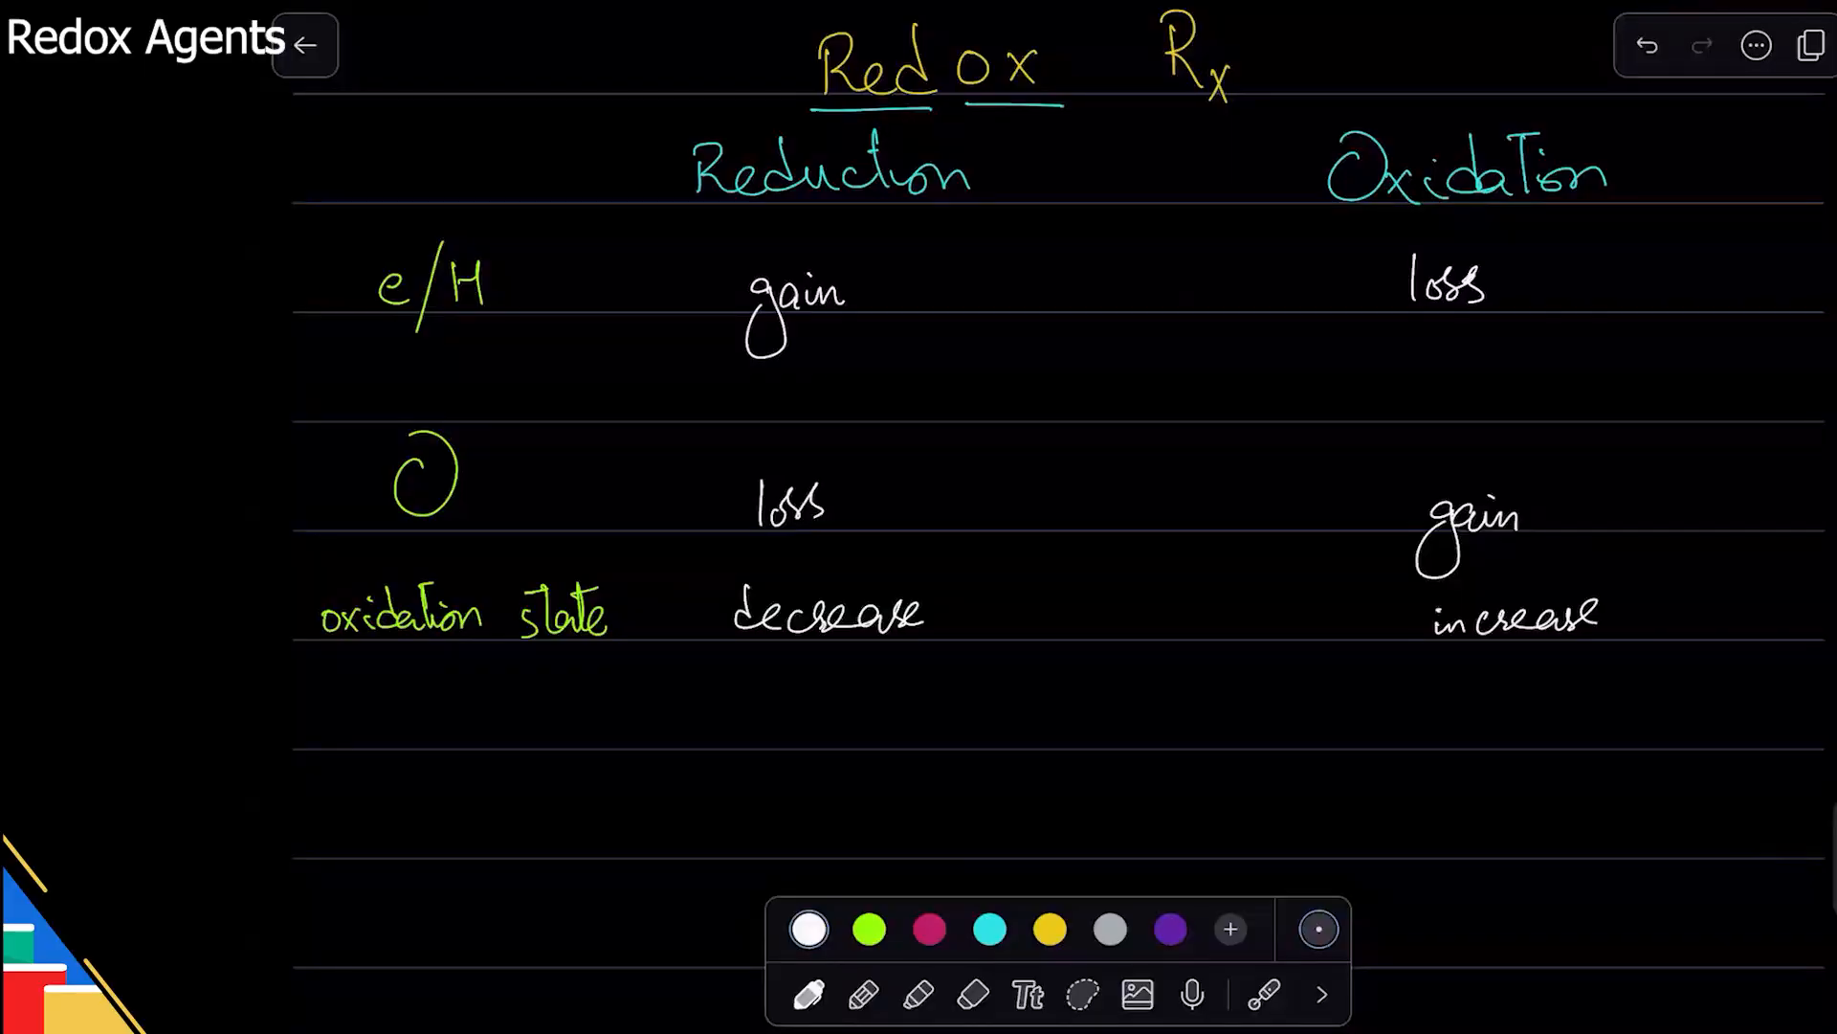
# - Write pink Oxidizing/Reducing agent headings with cyan definitions: substance that is reduced / oxidized
pyautogui.click(928, 929)
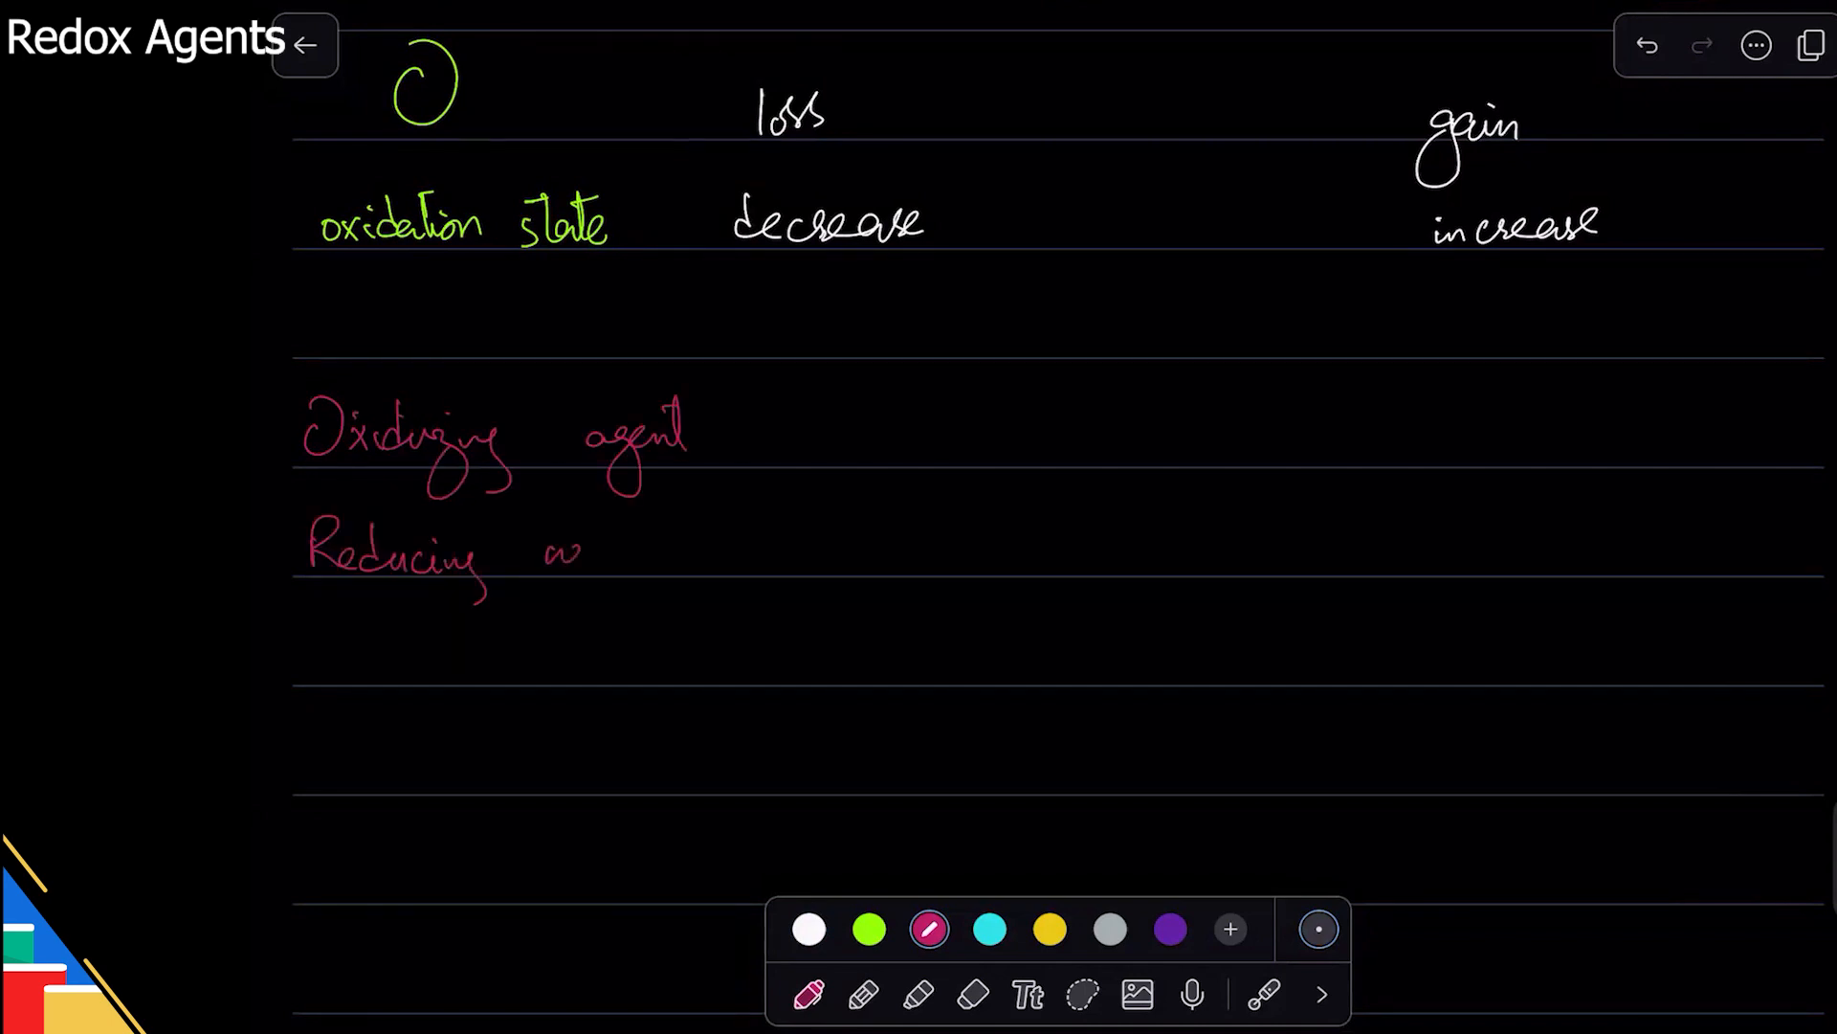
pyautogui.moveTo(516, 551); pyautogui.dragTo(657, 586)
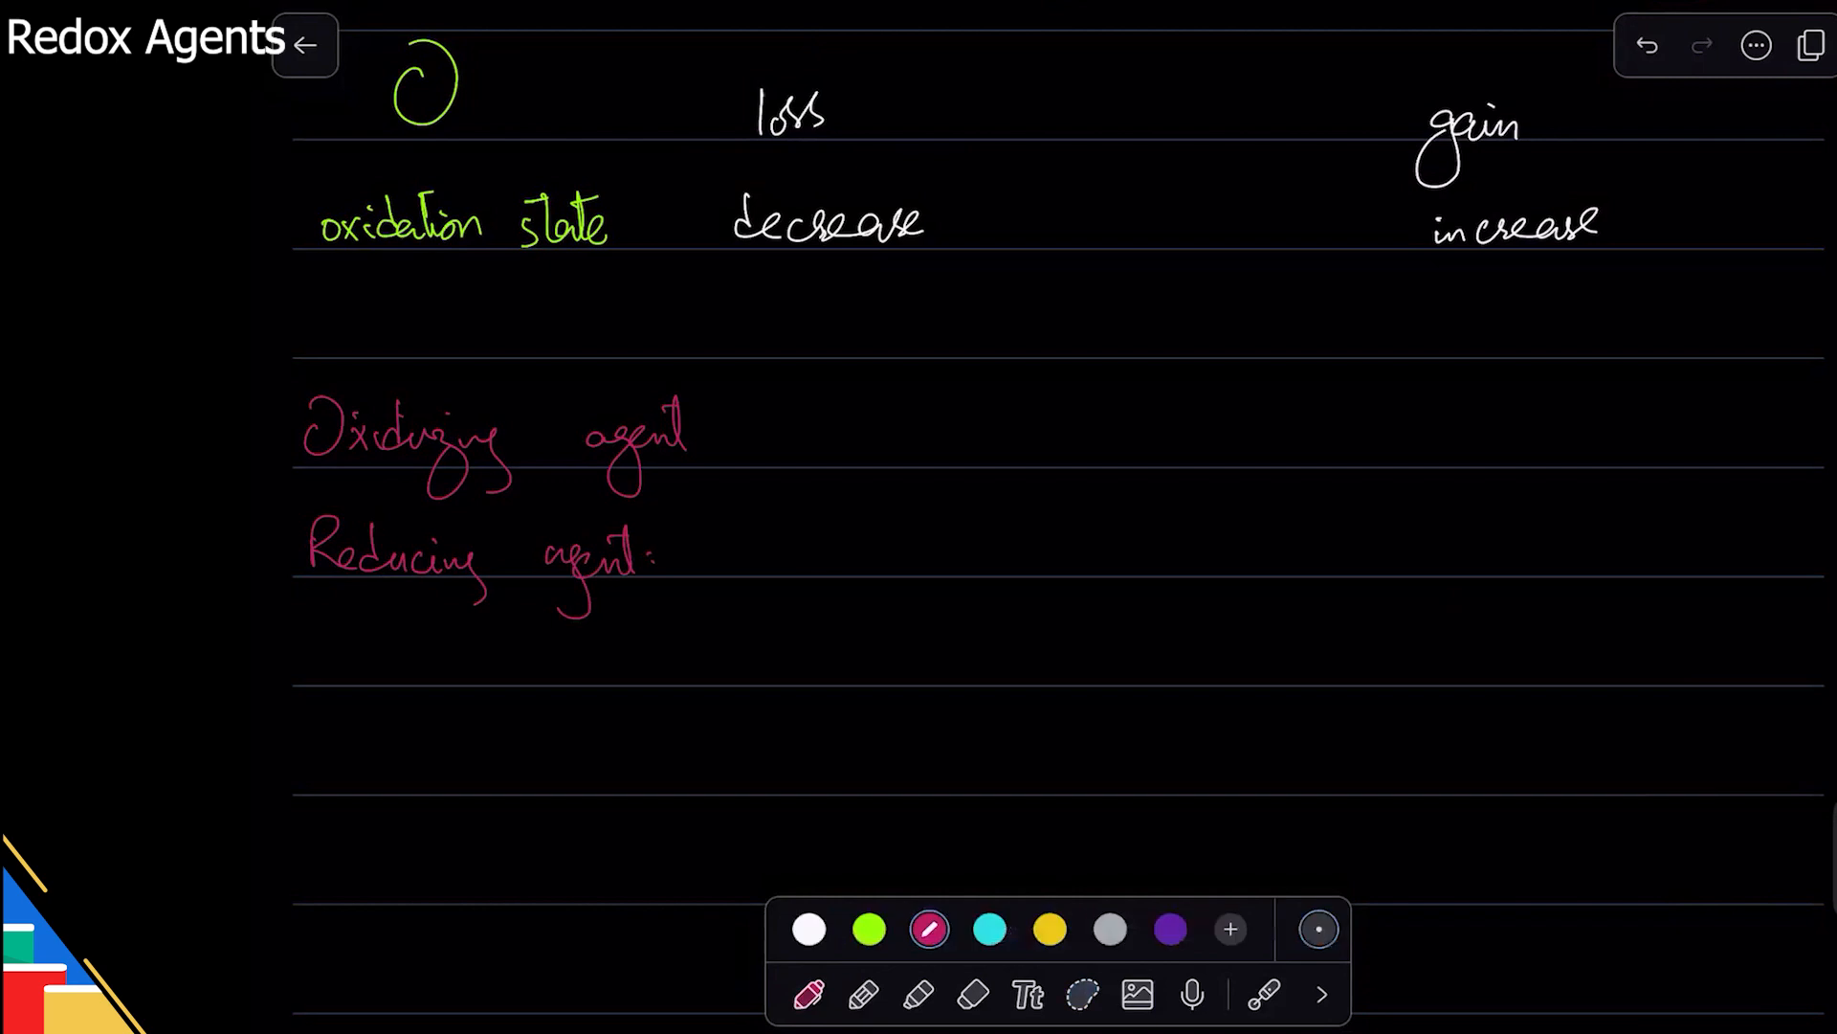
pyautogui.click(988, 929)
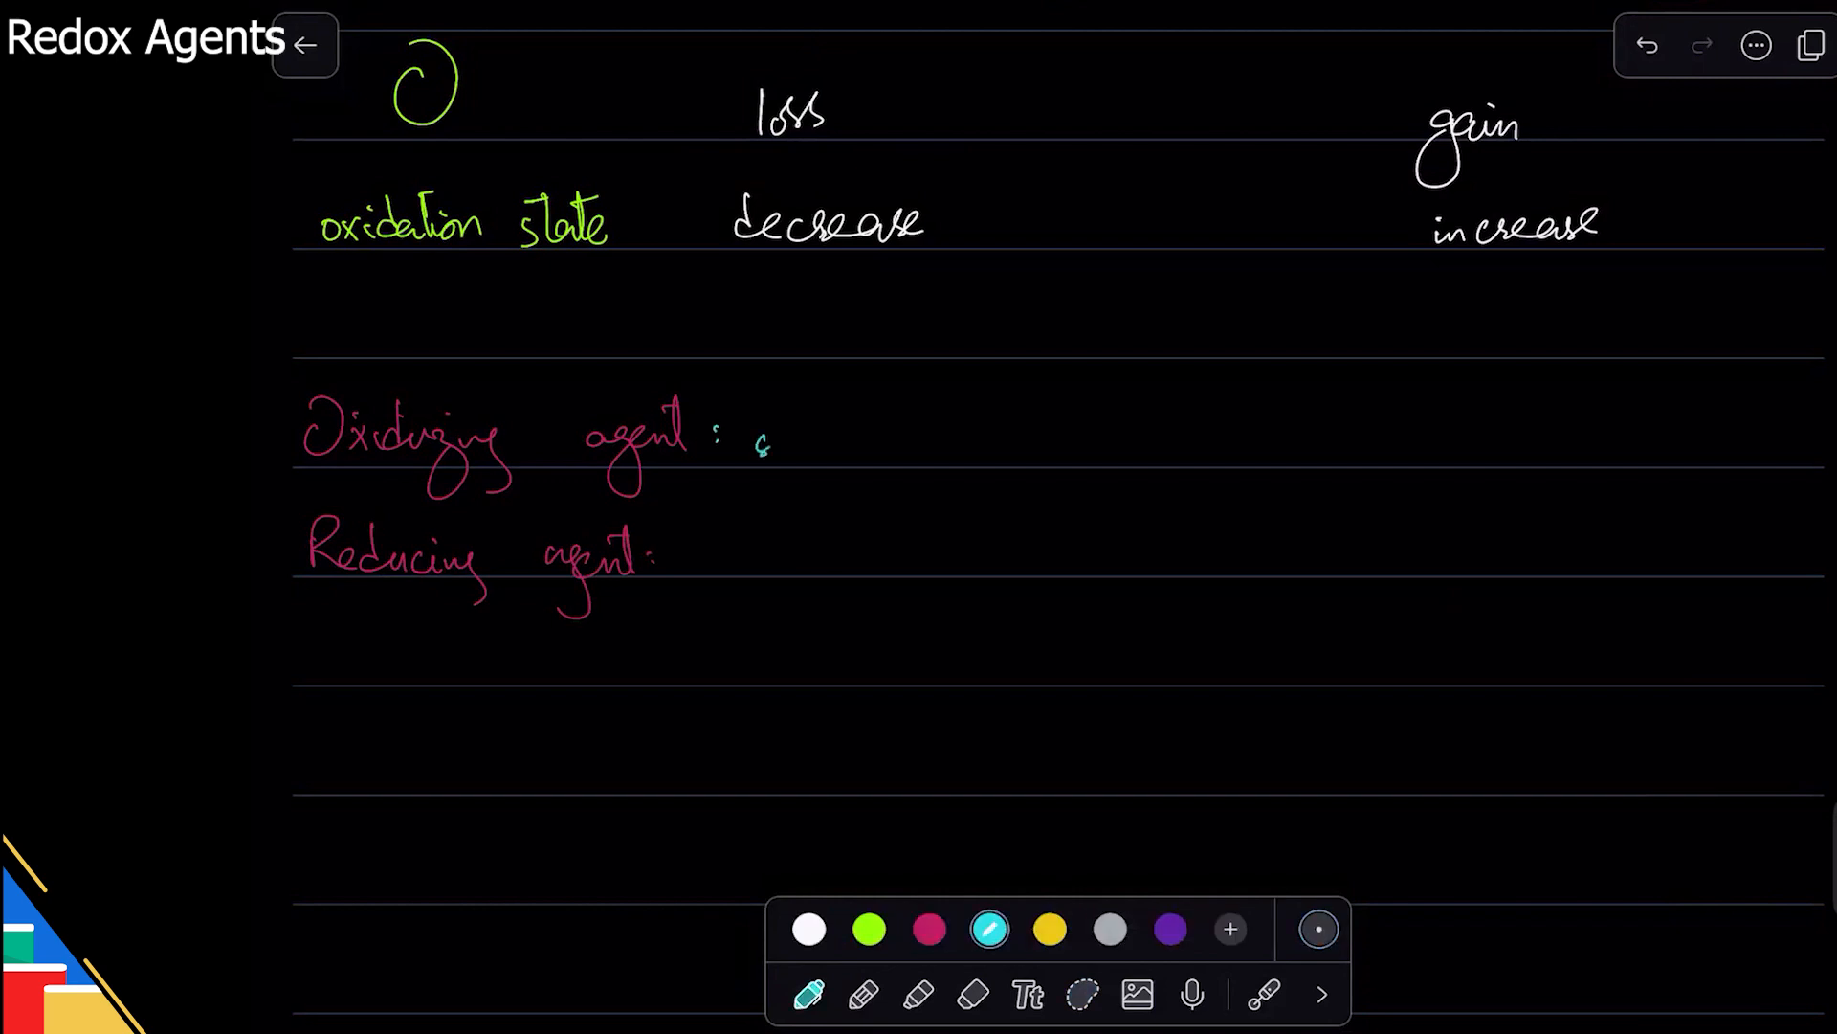
pyautogui.write('substance that is reduced')
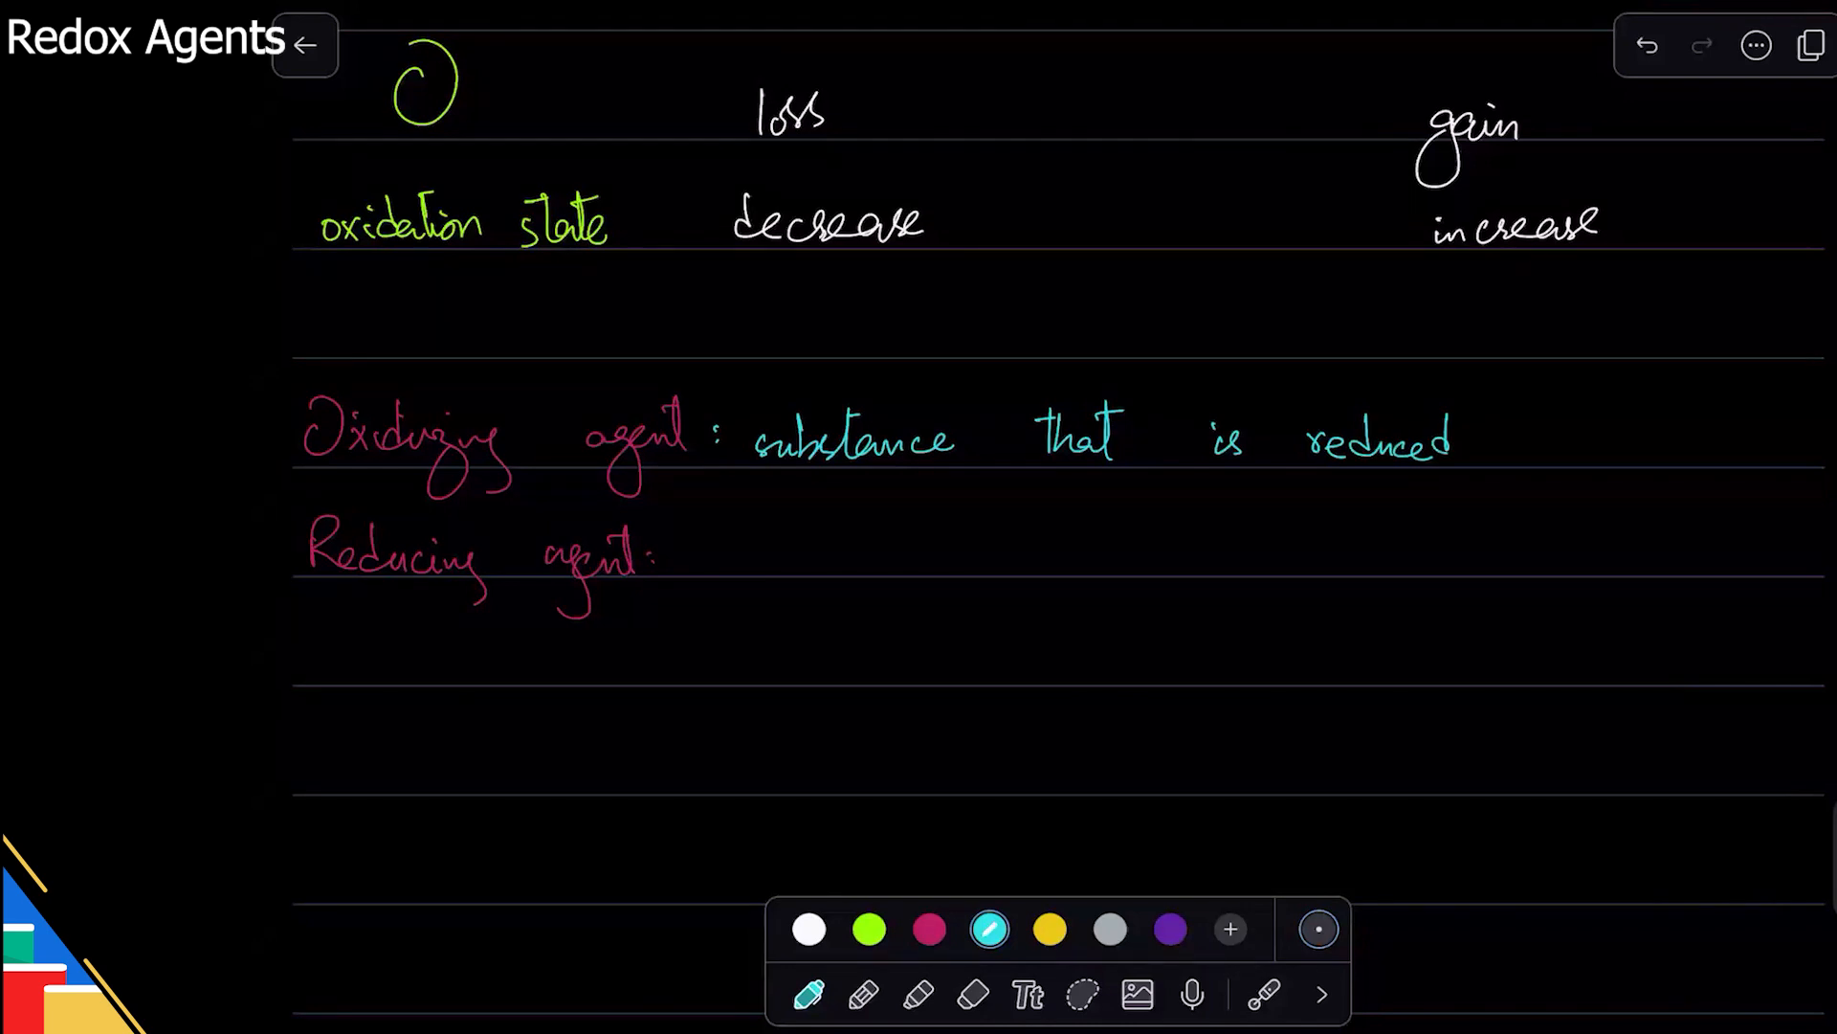
pyautogui.moveTo(685, 551); pyautogui.dragTo(809, 551)
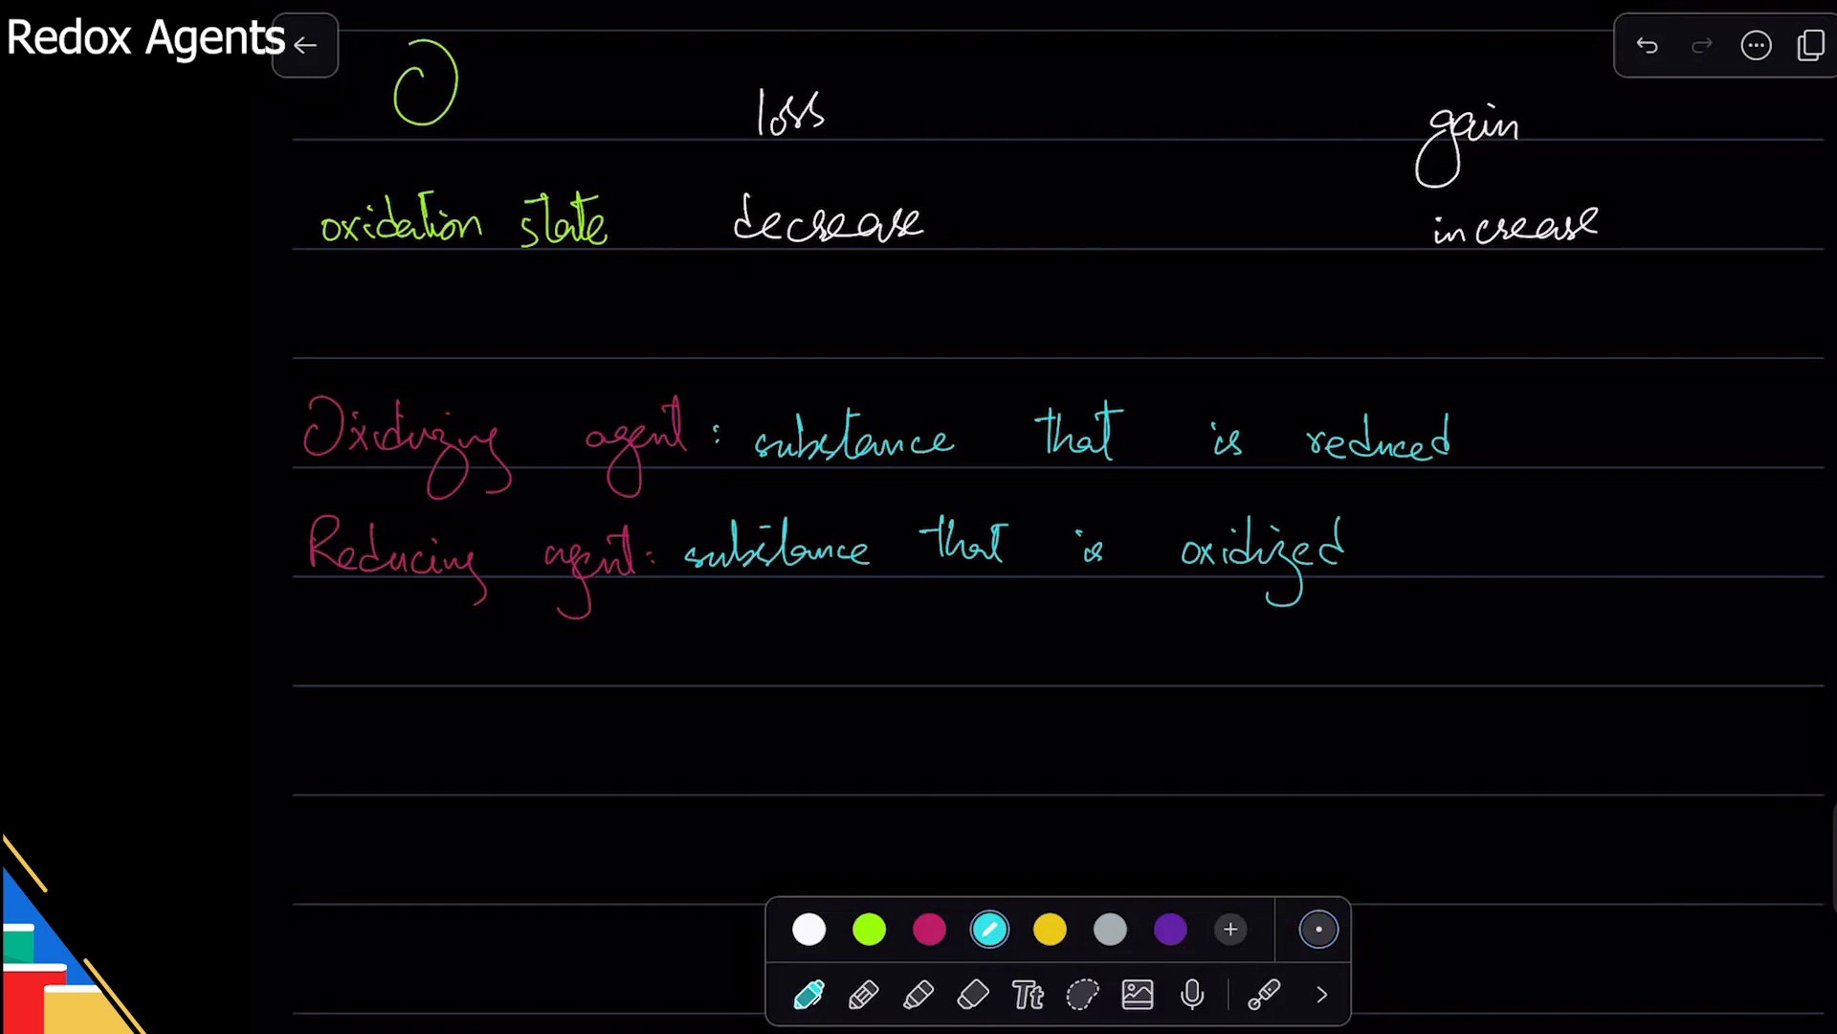
# - Move the Reducing agent line lower and write KMnO4, potassium manganate (VII), as an example
pyautogui.click(1081, 993)
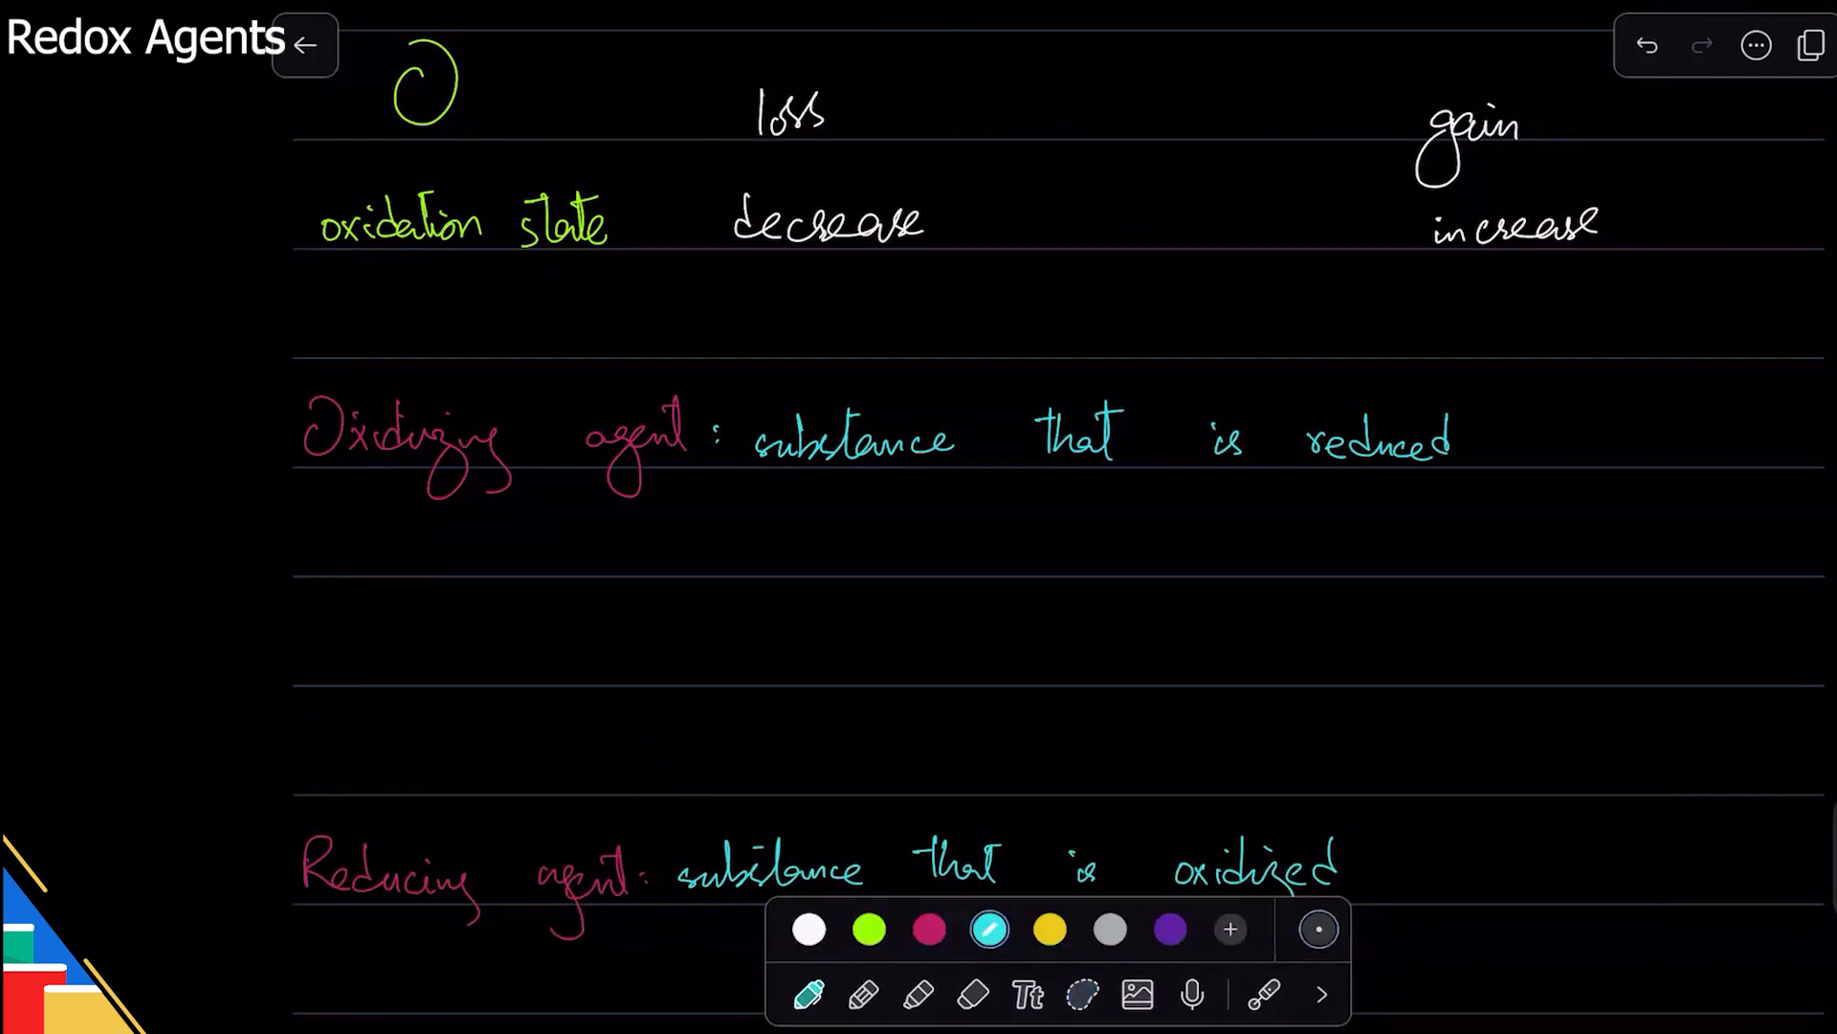
pyautogui.write('KMnO4 potassium')
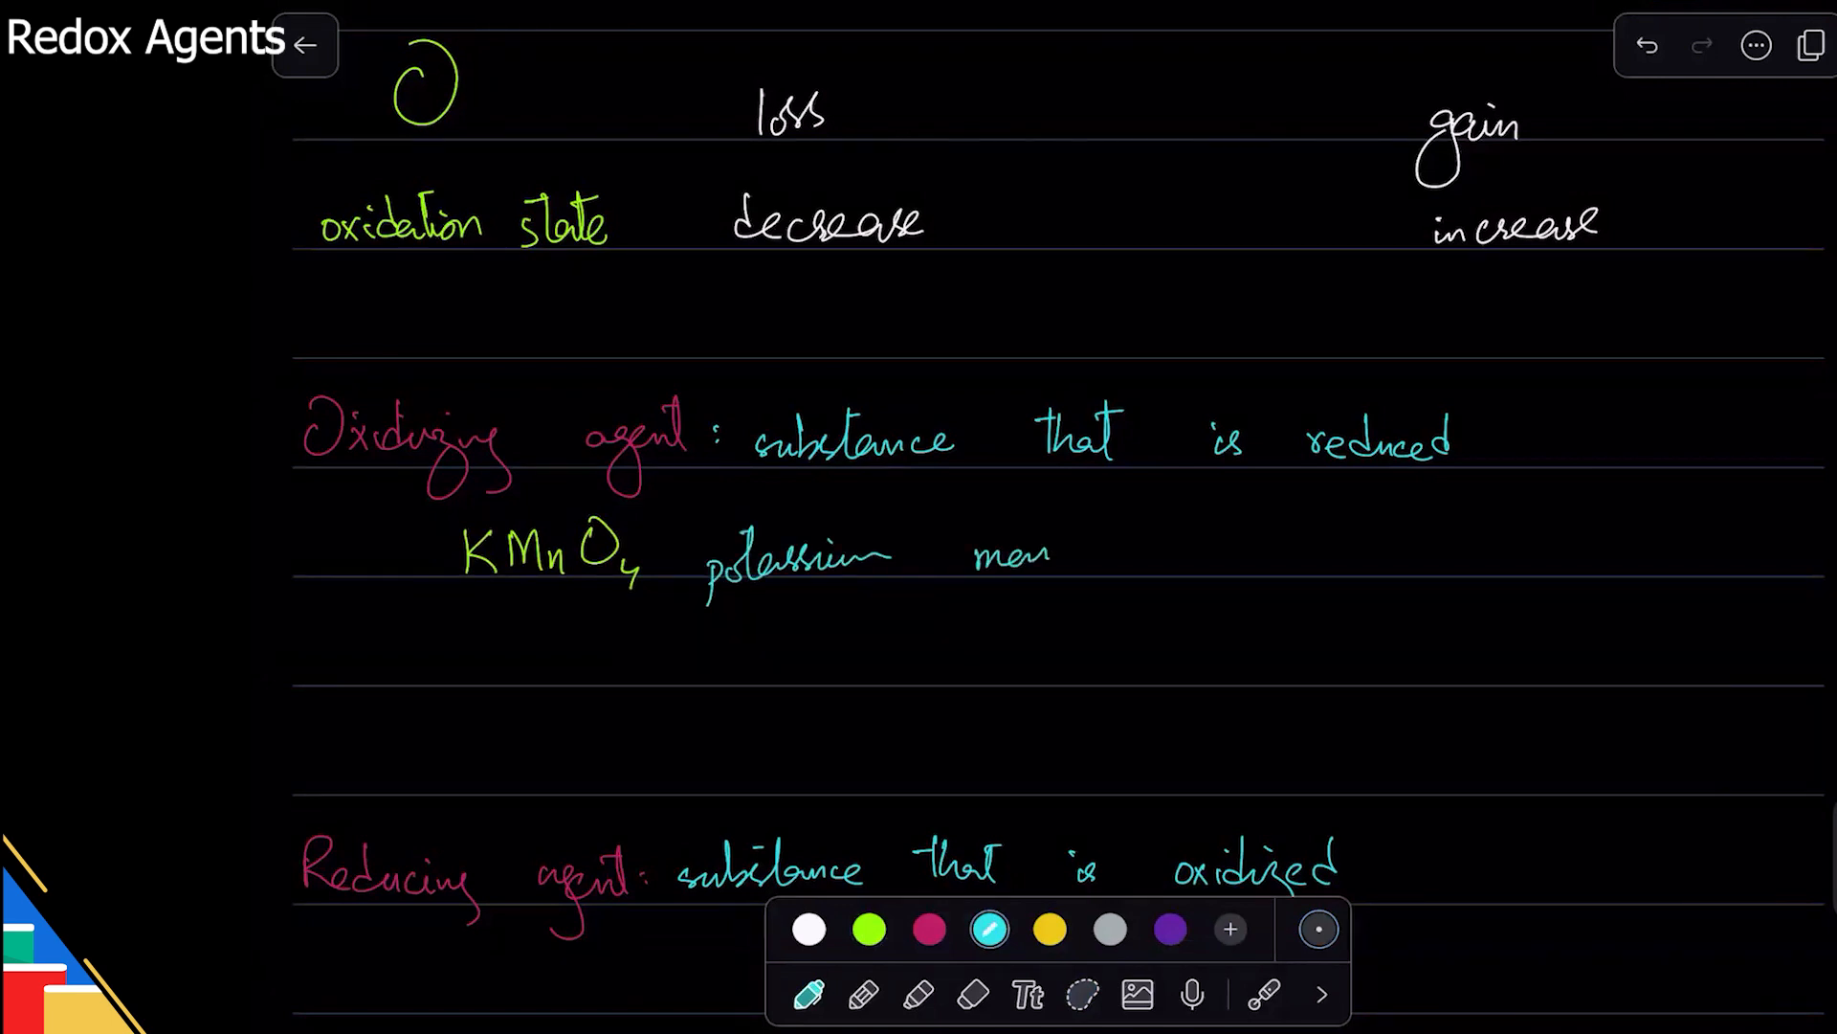
pyautogui.write('manganate (VII)')
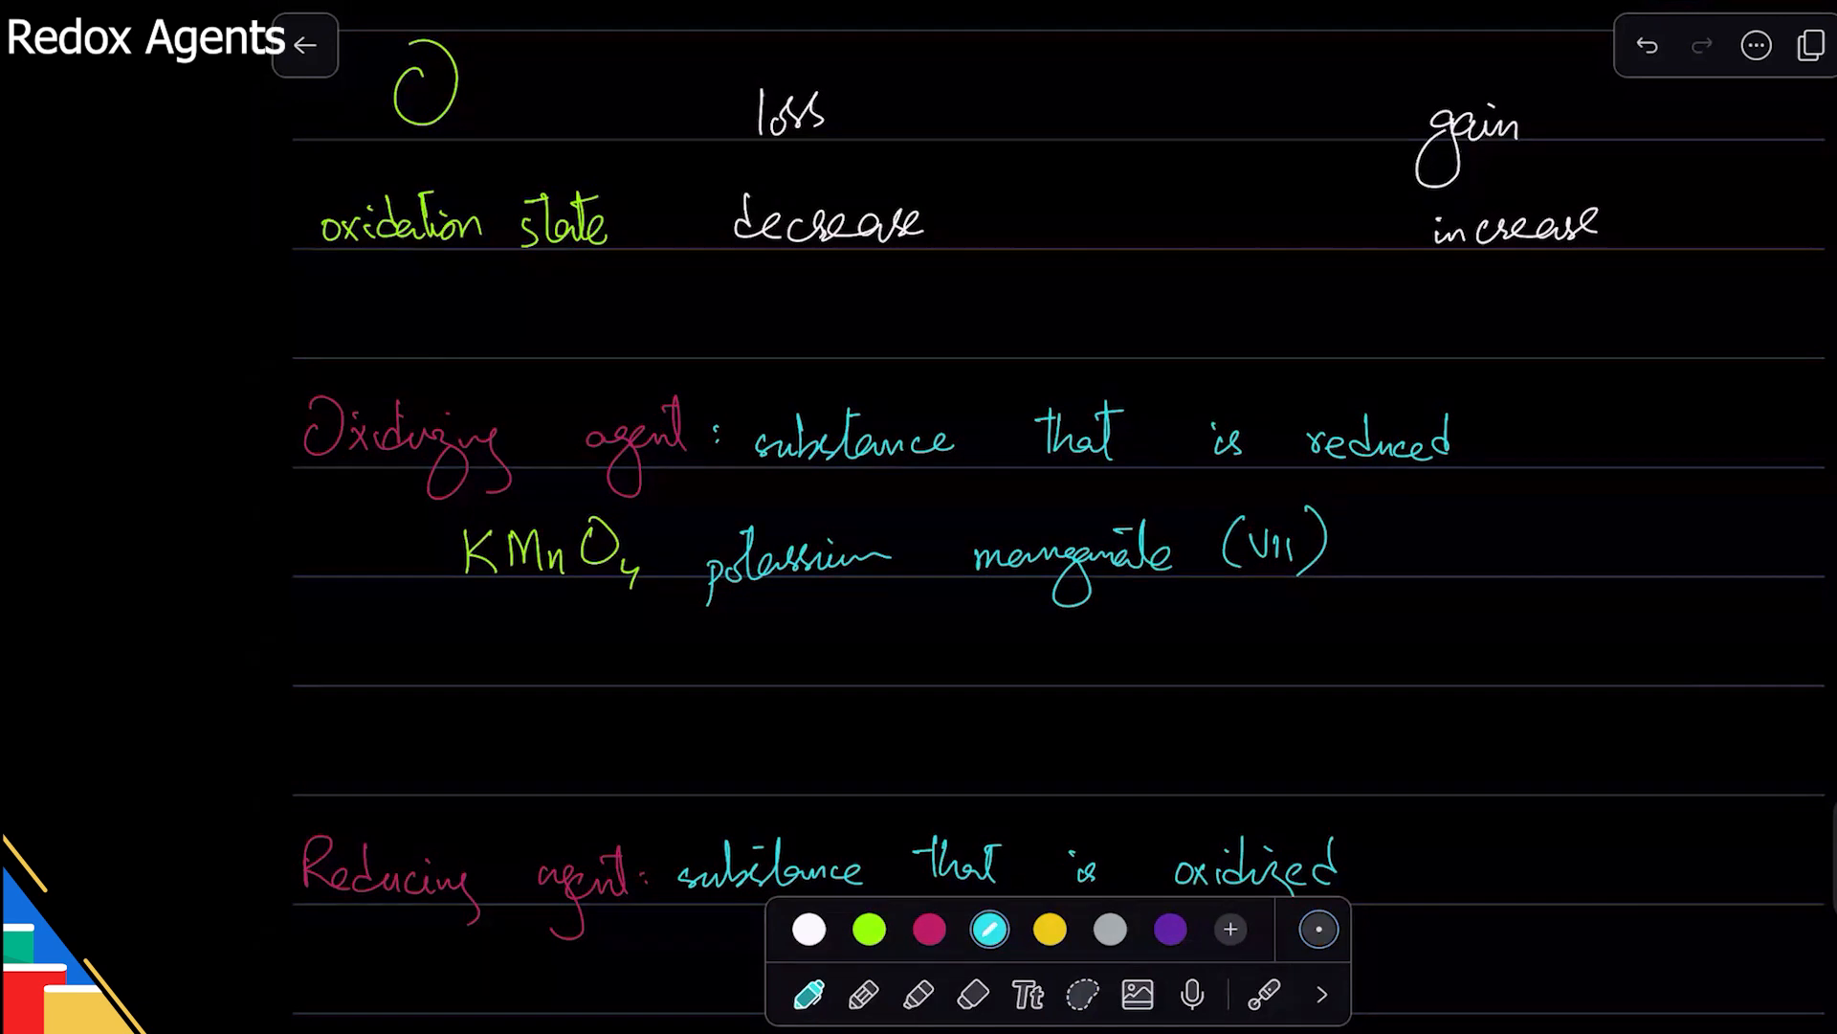
# - Write 'purple → colorless' in white under potassium manganate (VII), pointing at its name
pyautogui.click(808, 929)
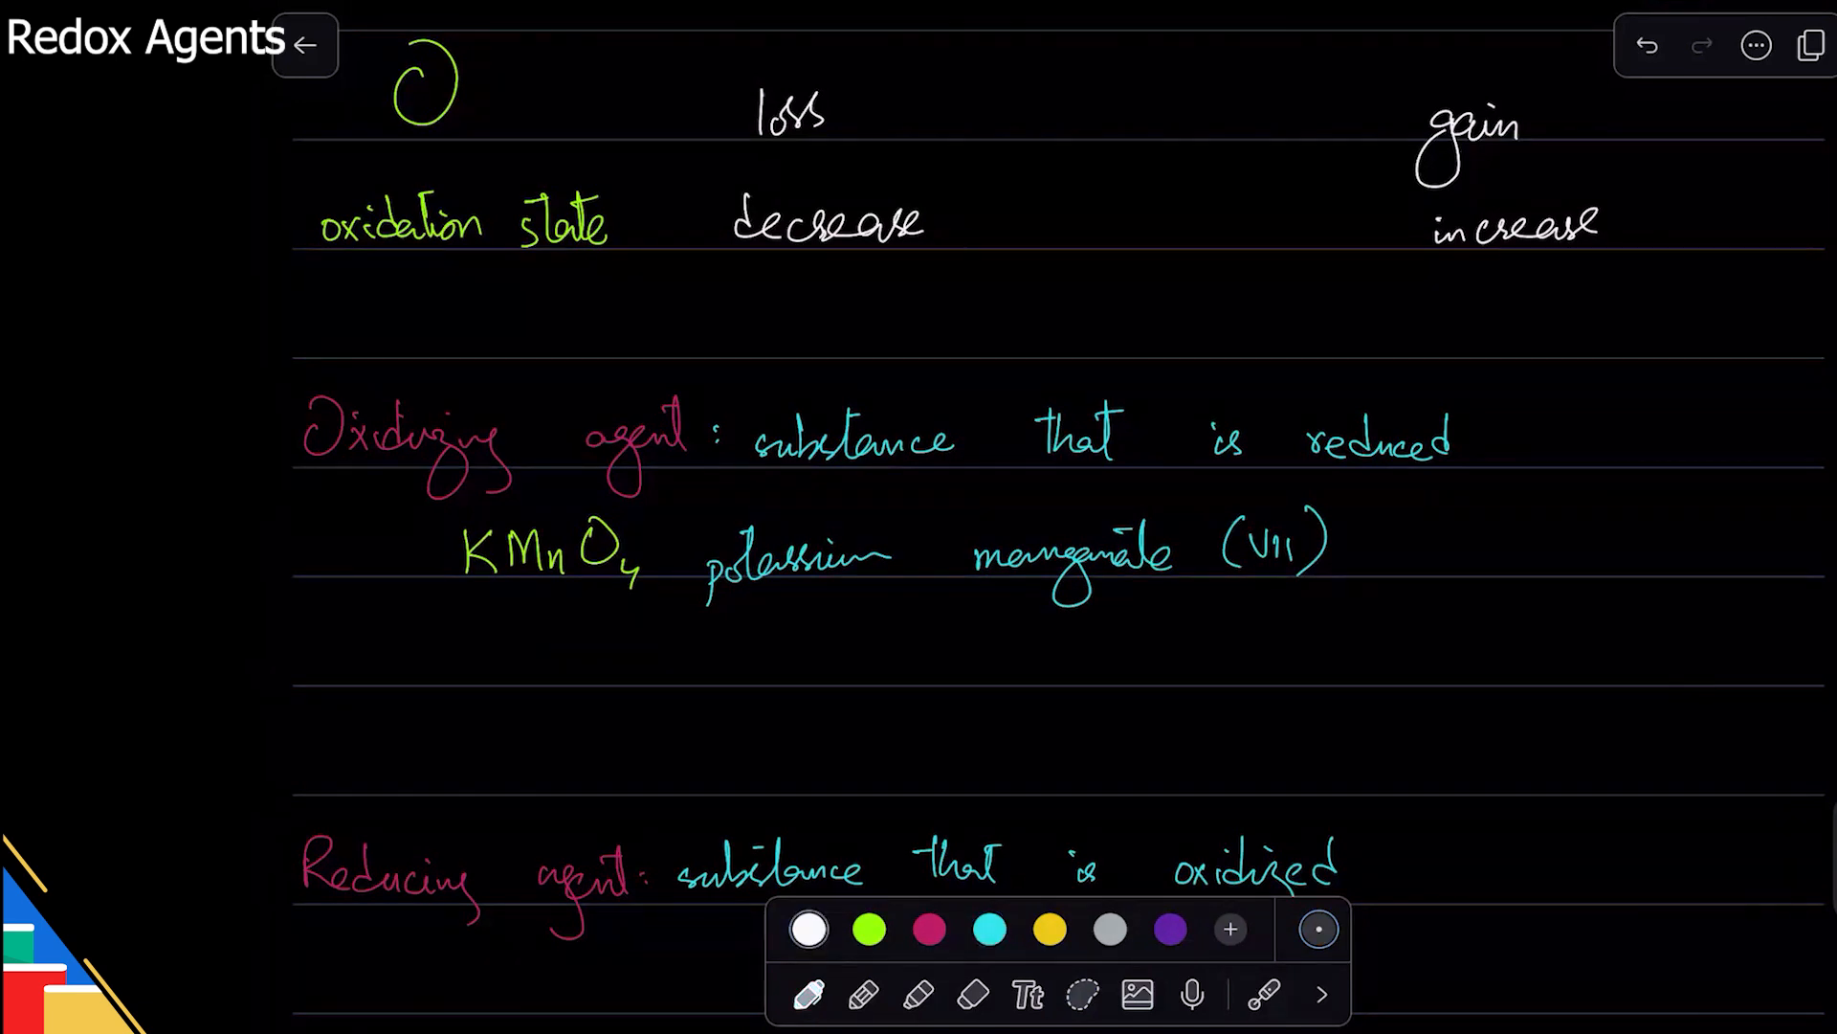
pyautogui.write('purpl')
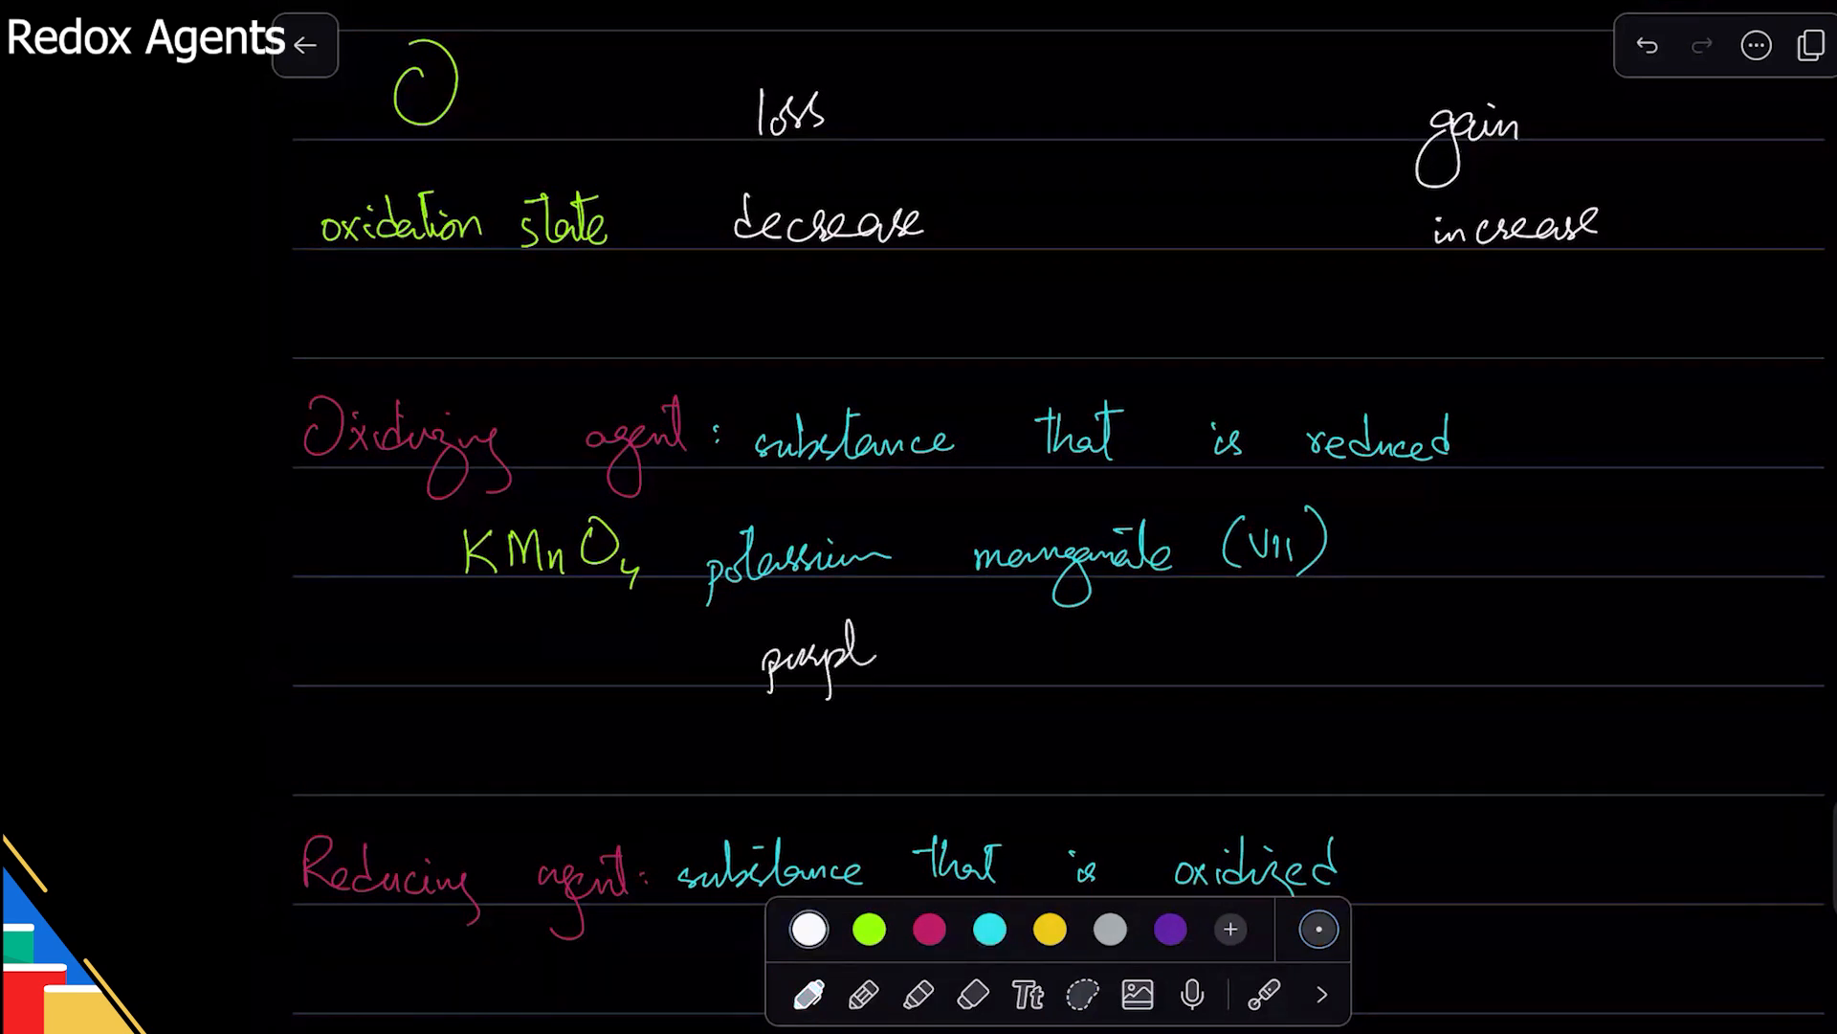
pyautogui.moveTo(961, 651); pyautogui.dragTo(1301, 651)
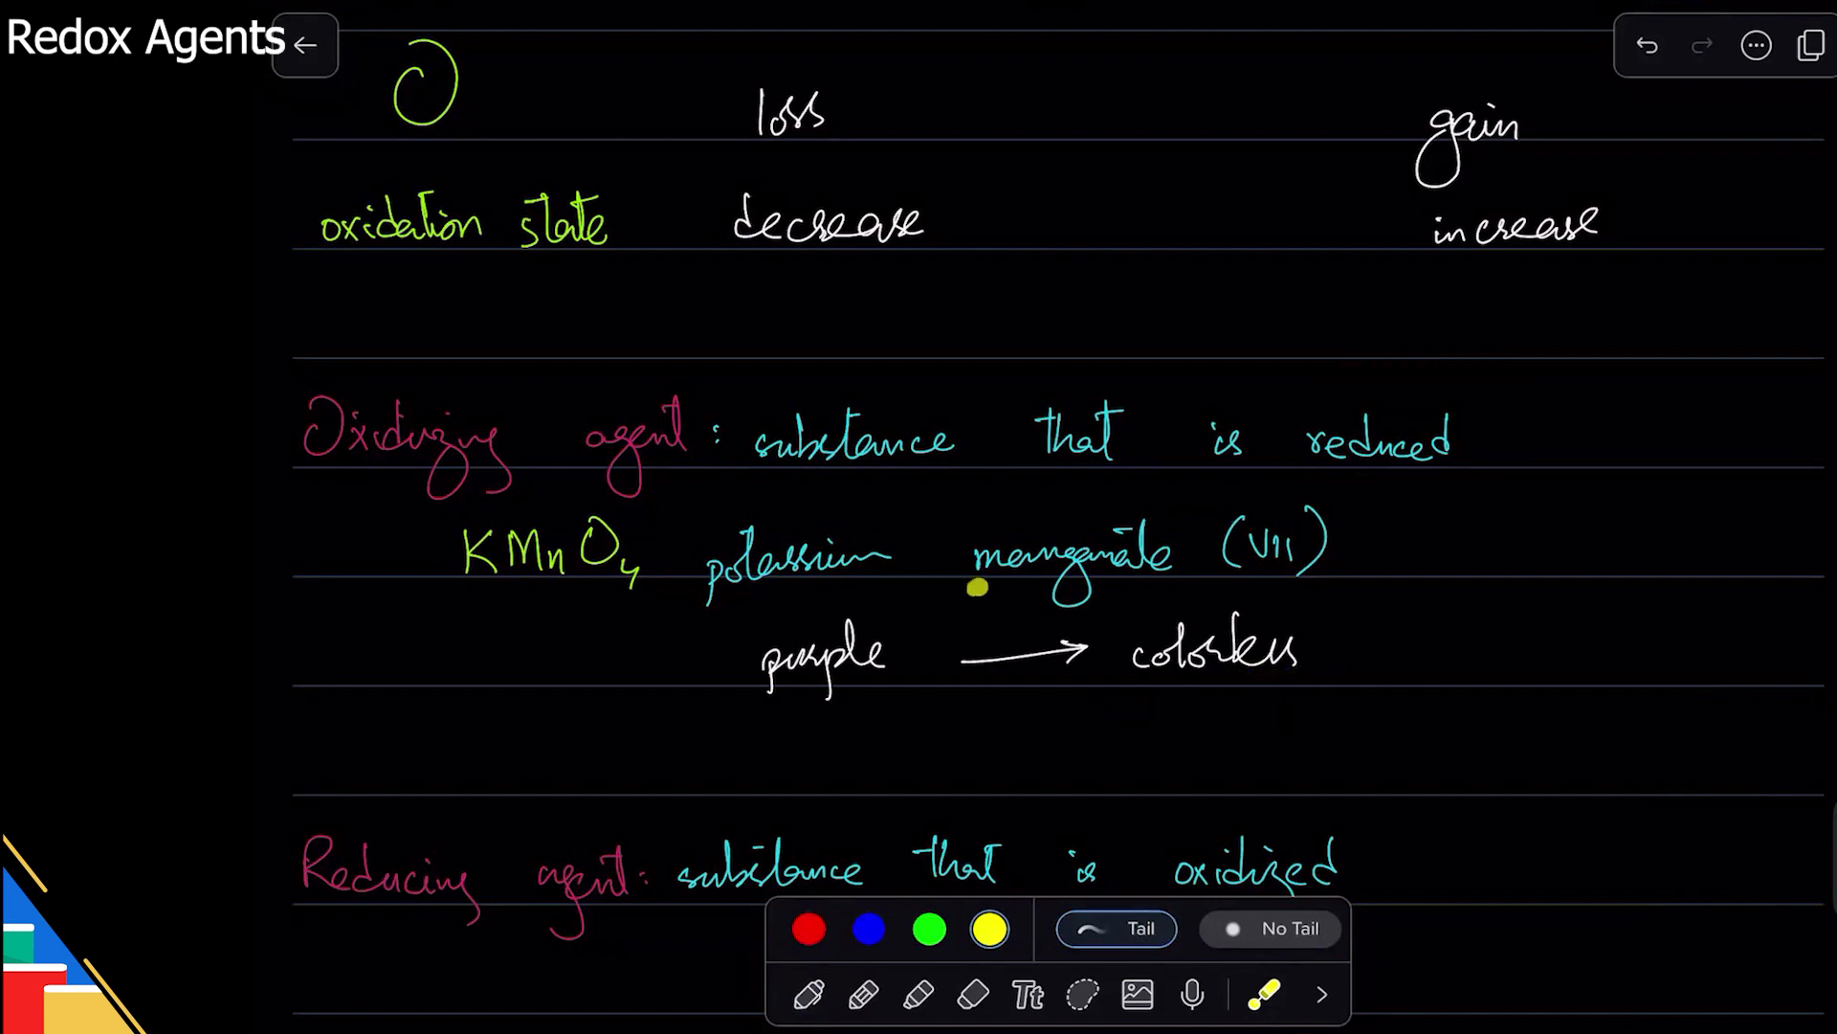
pyautogui.moveTo(978, 585); pyautogui.dragTo(1166, 591)
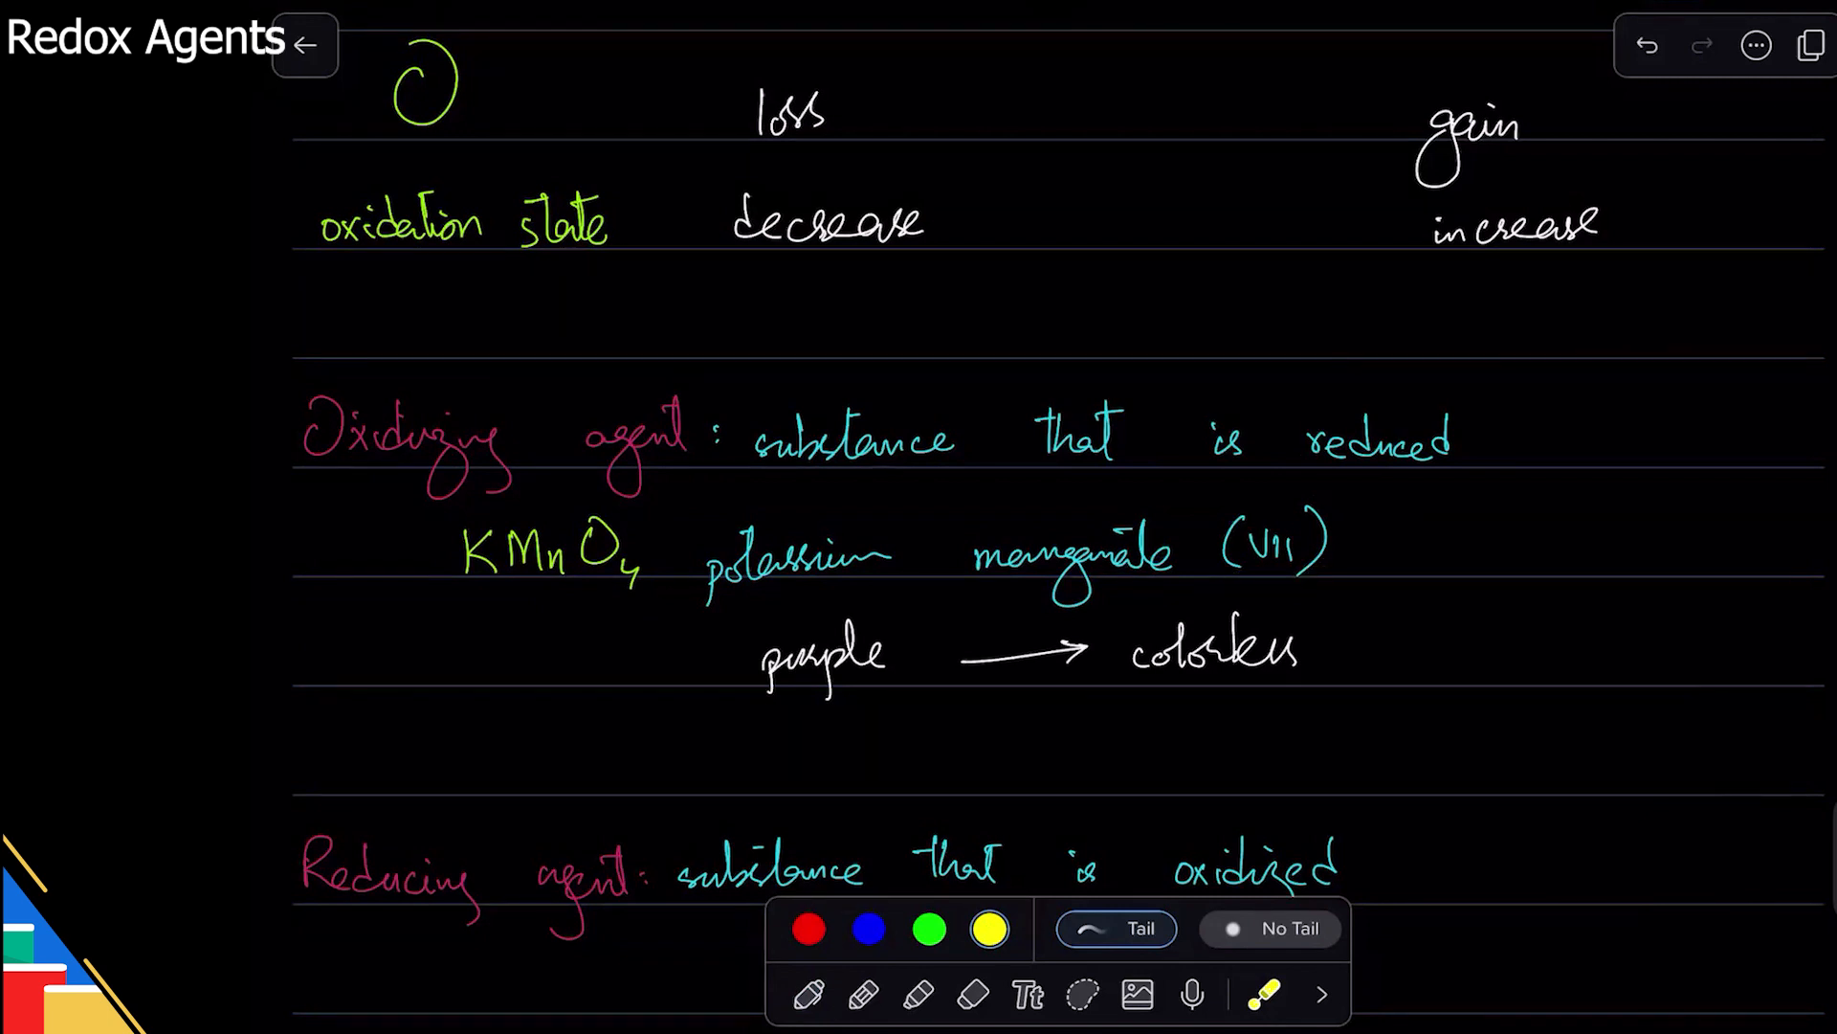
# - Scroll the page to make room below the purple → colorless line
pyautogui.scroll(-3)
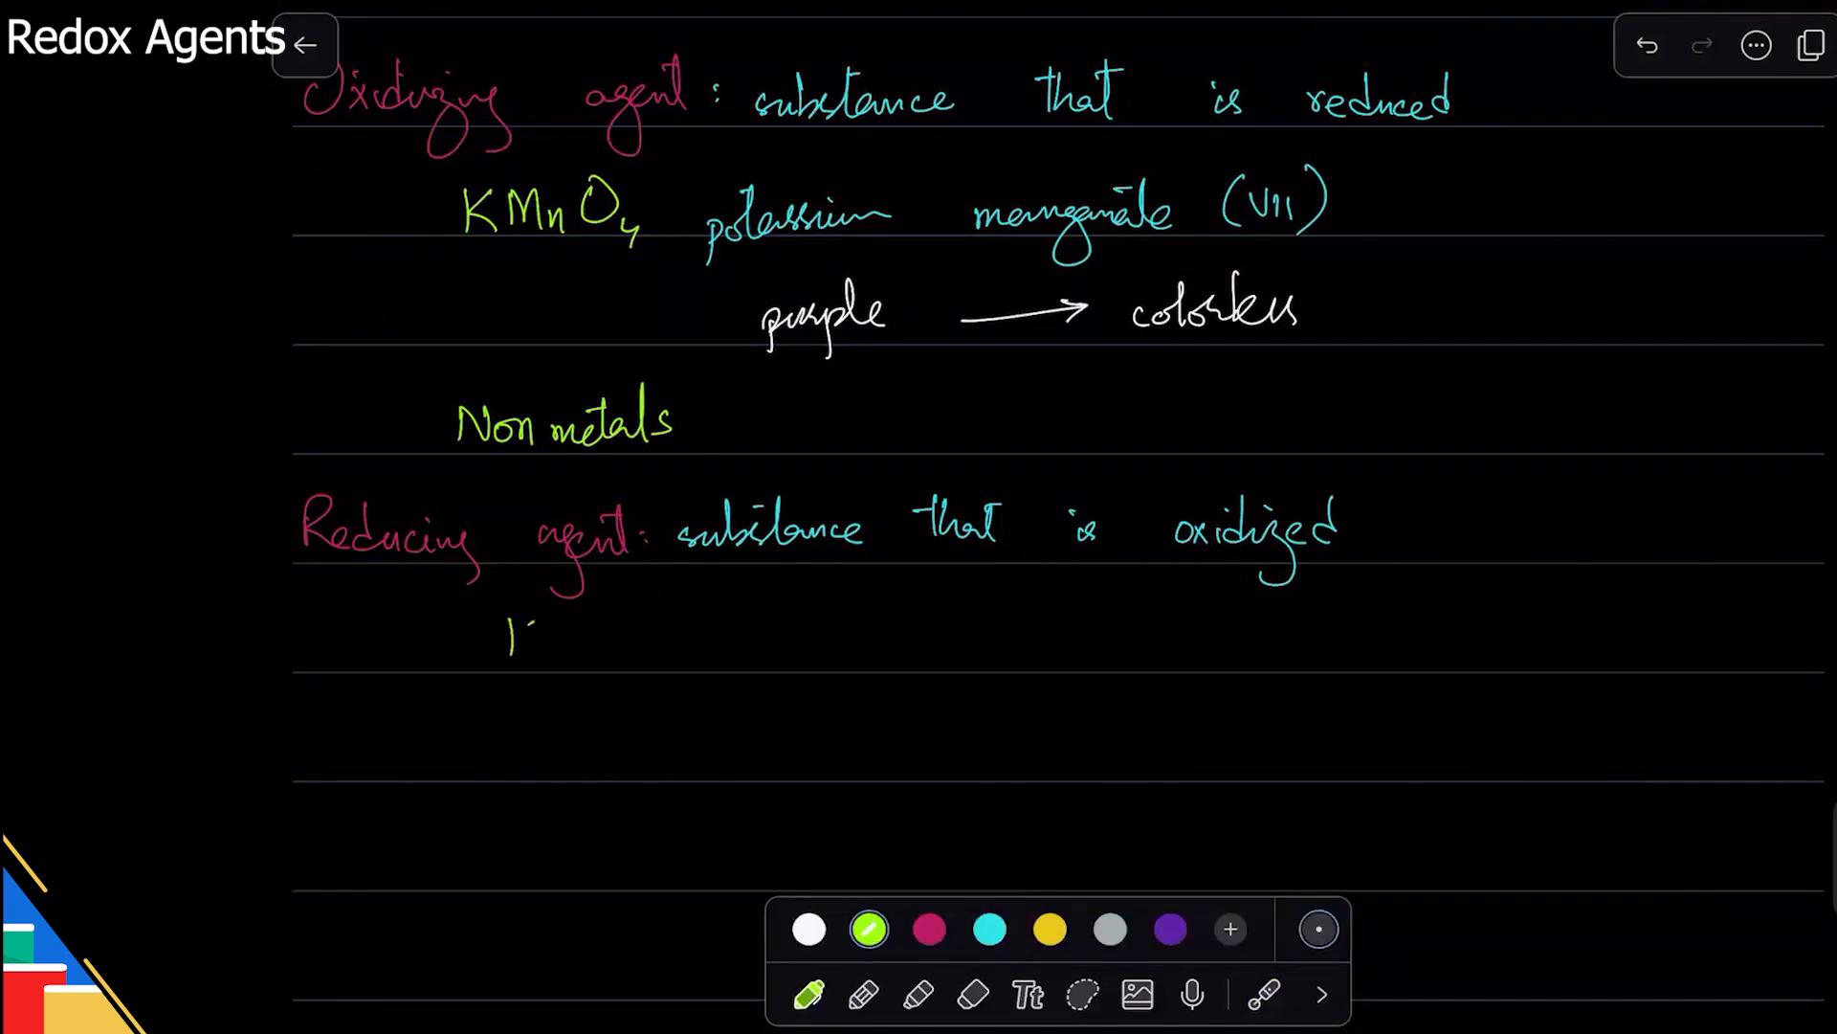
# - Write KI, potassium iodide, colorless → brown (I2), and Metals below the reducing definition
pyautogui.write('KI potassium')
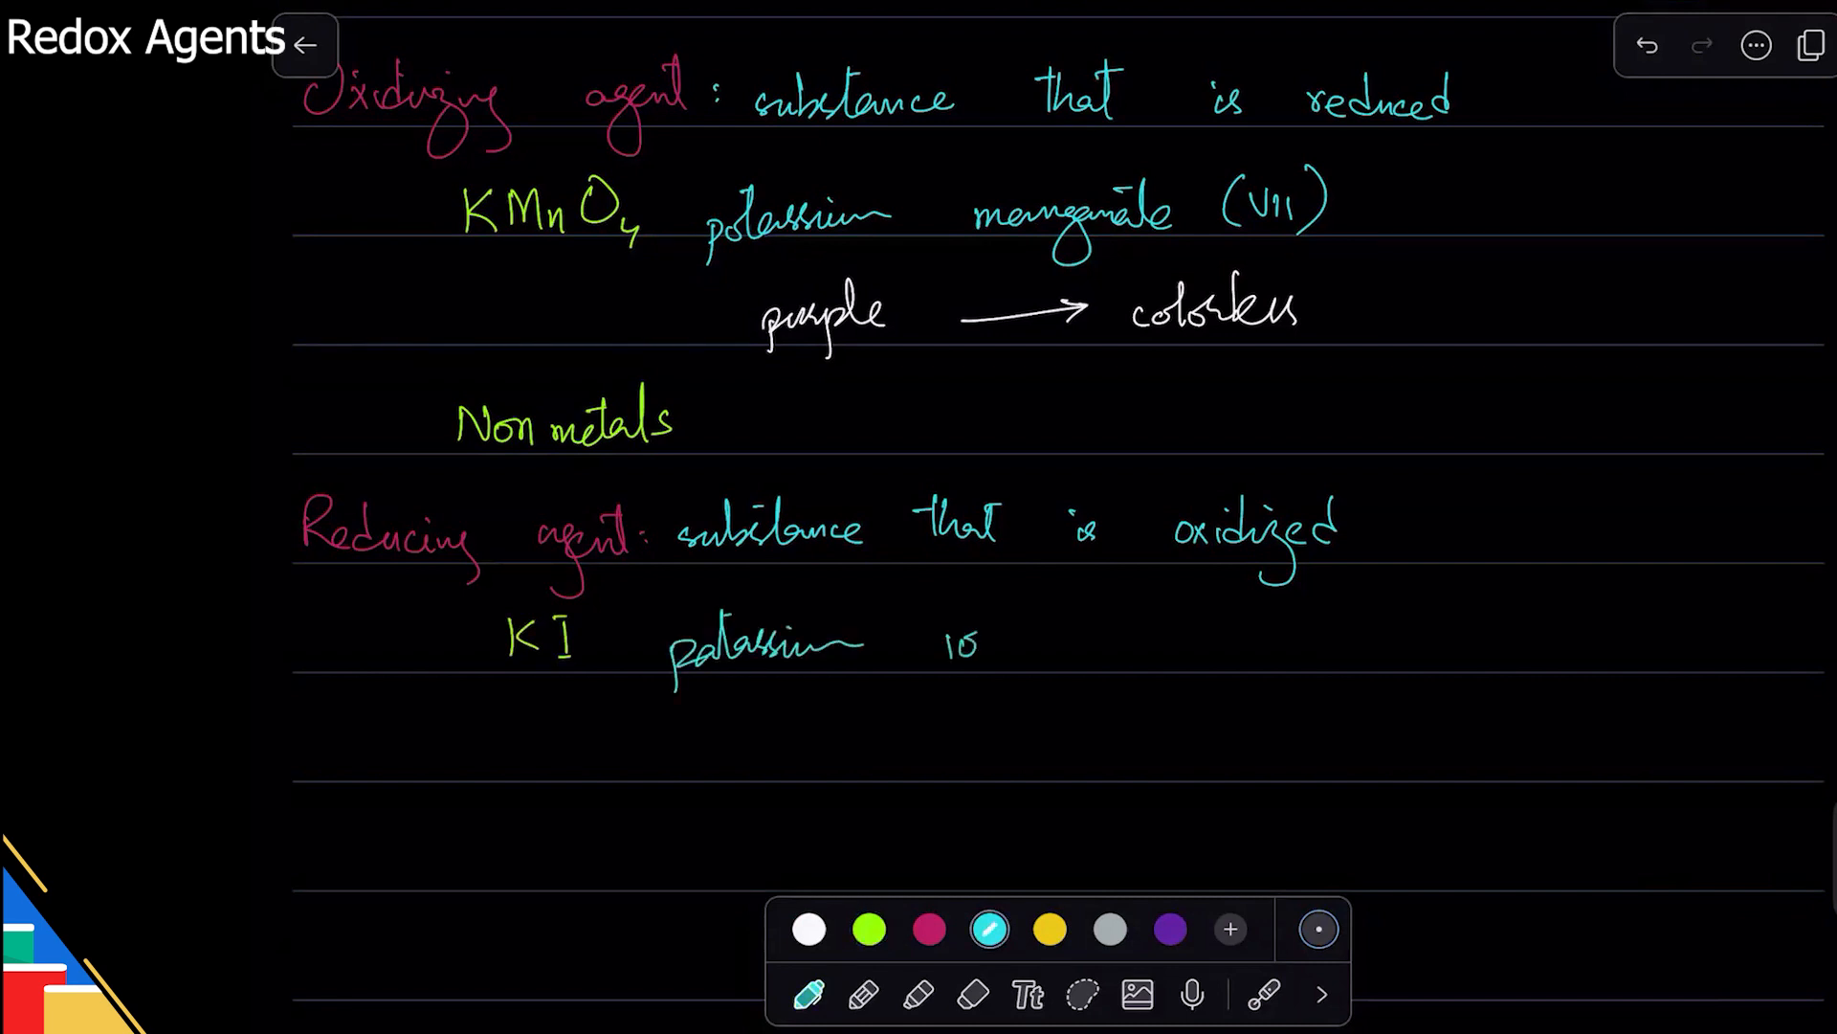
pyautogui.write('iodide')
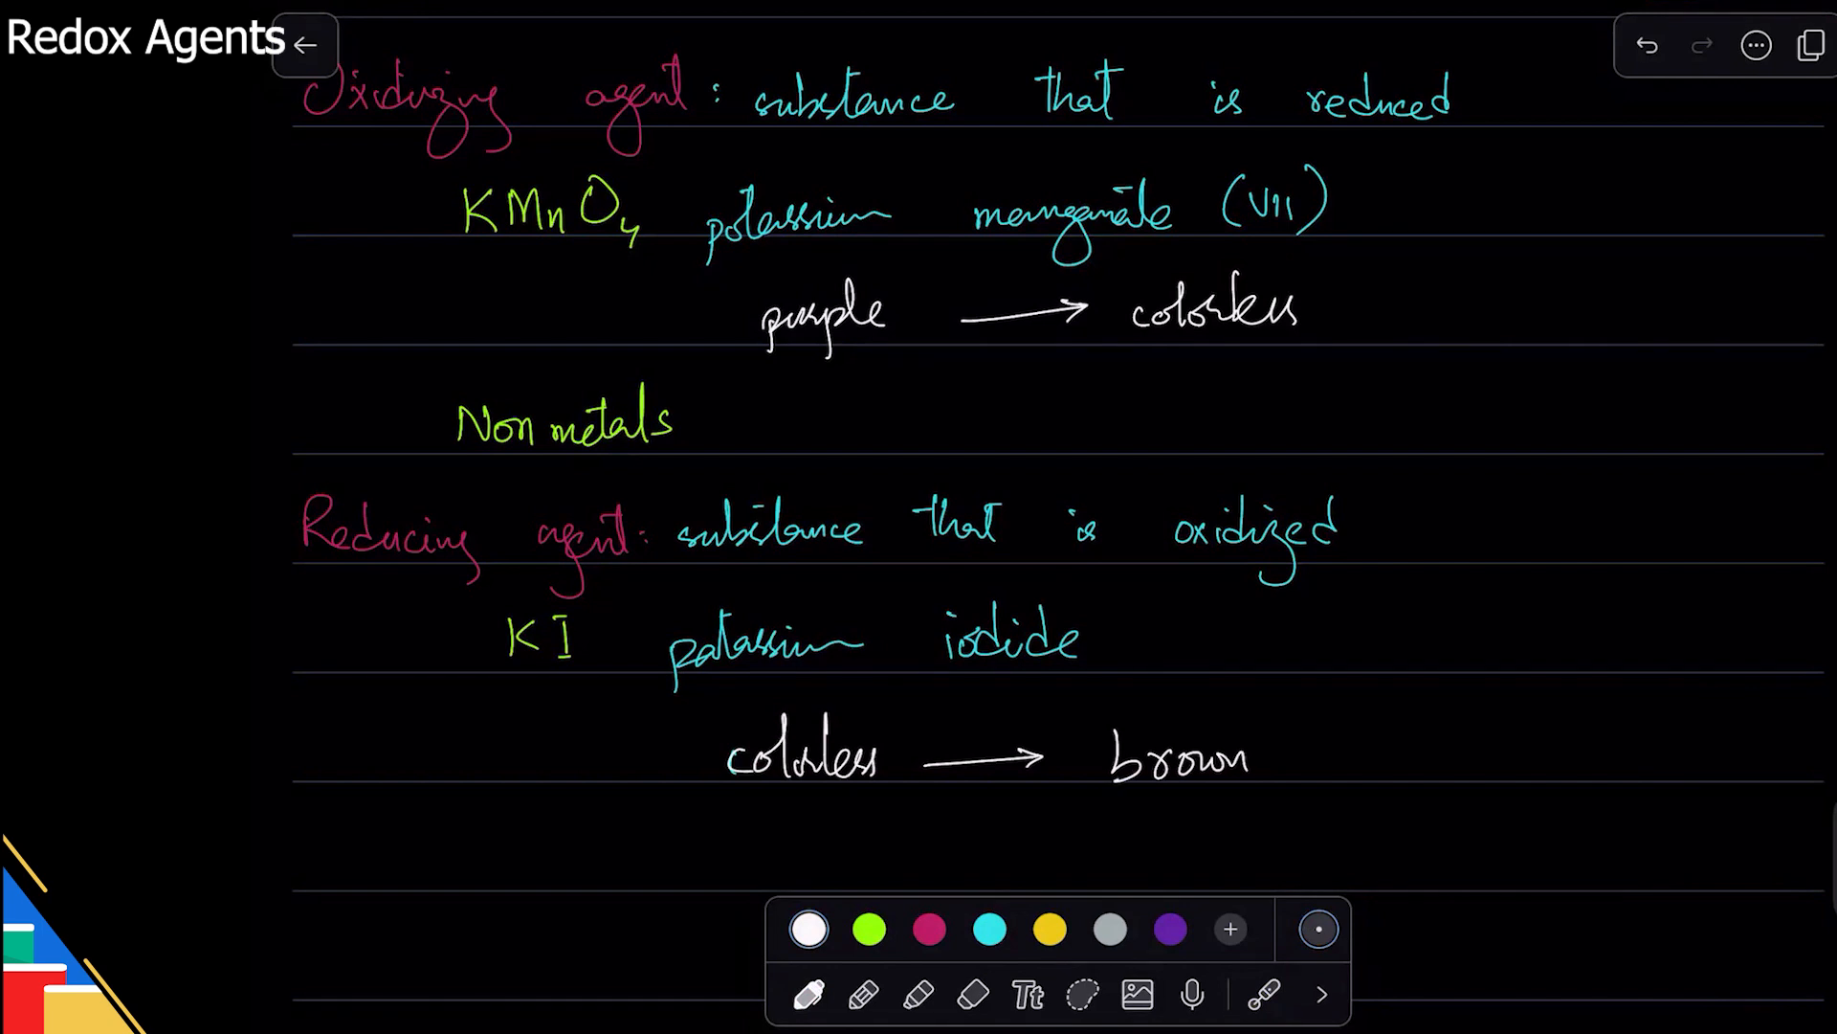
pyautogui.write('(I_2')
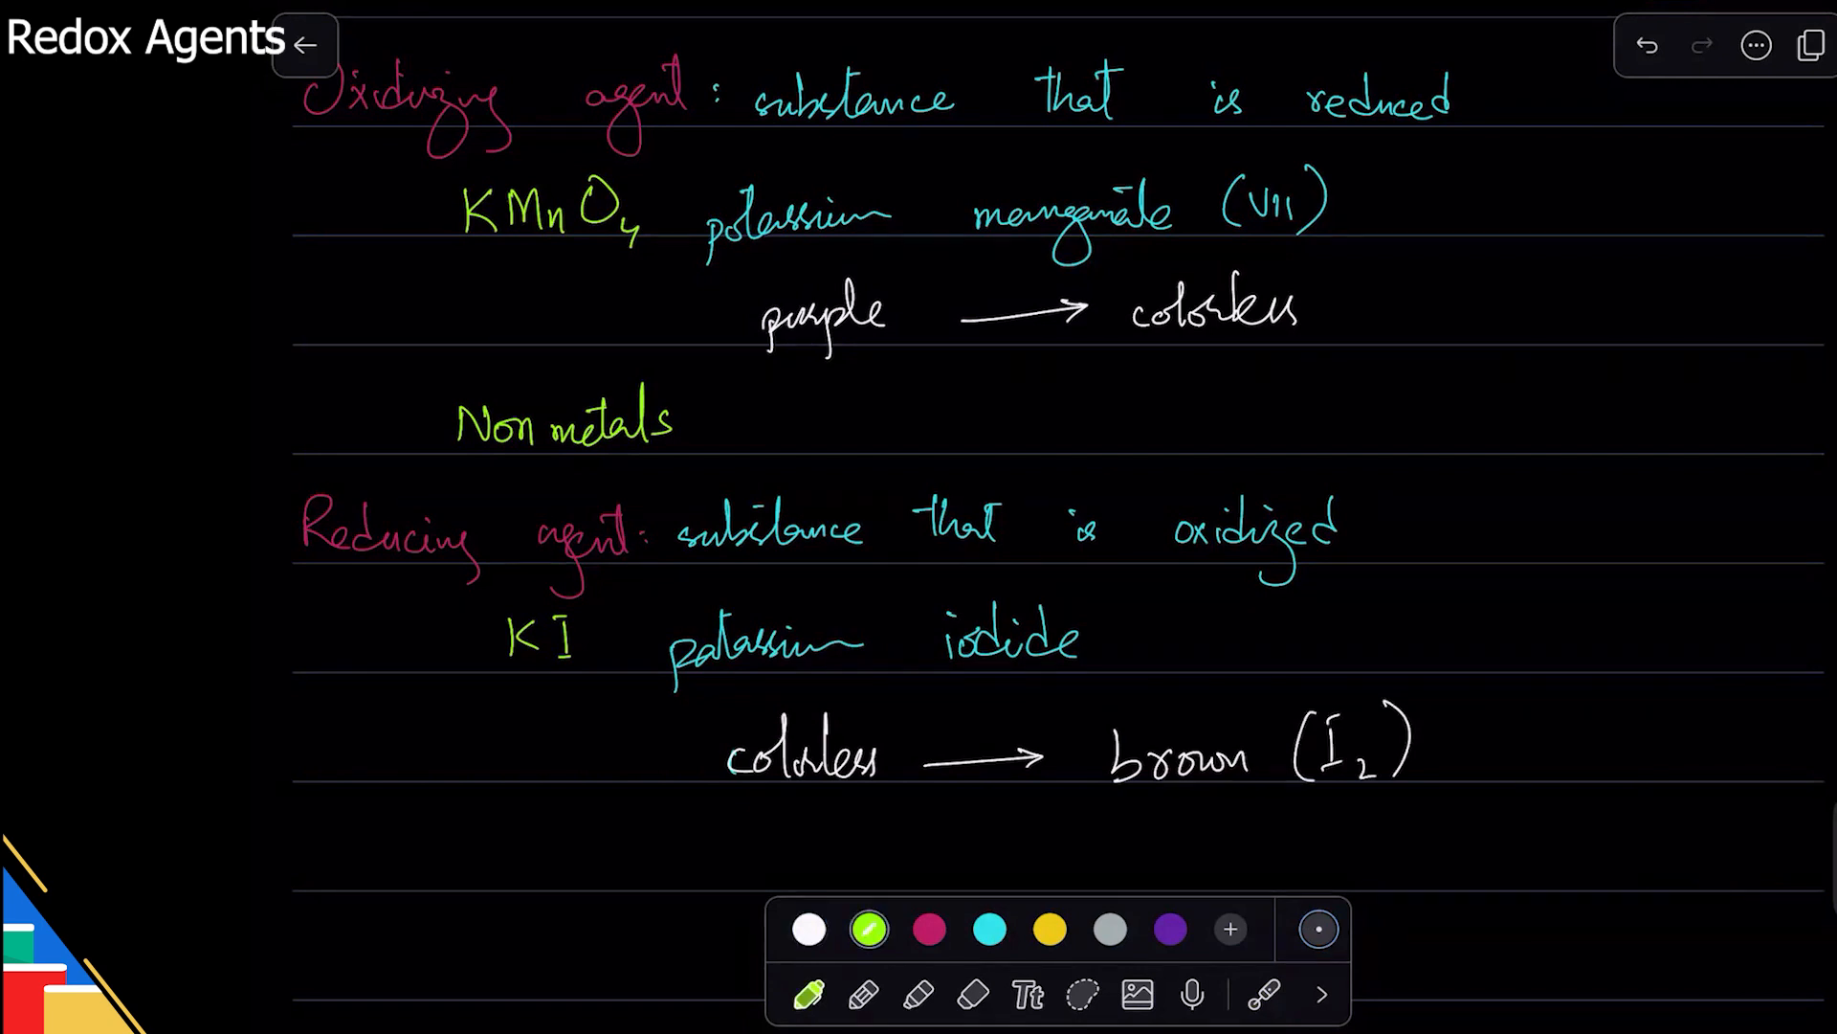
pyautogui.write('Metals')
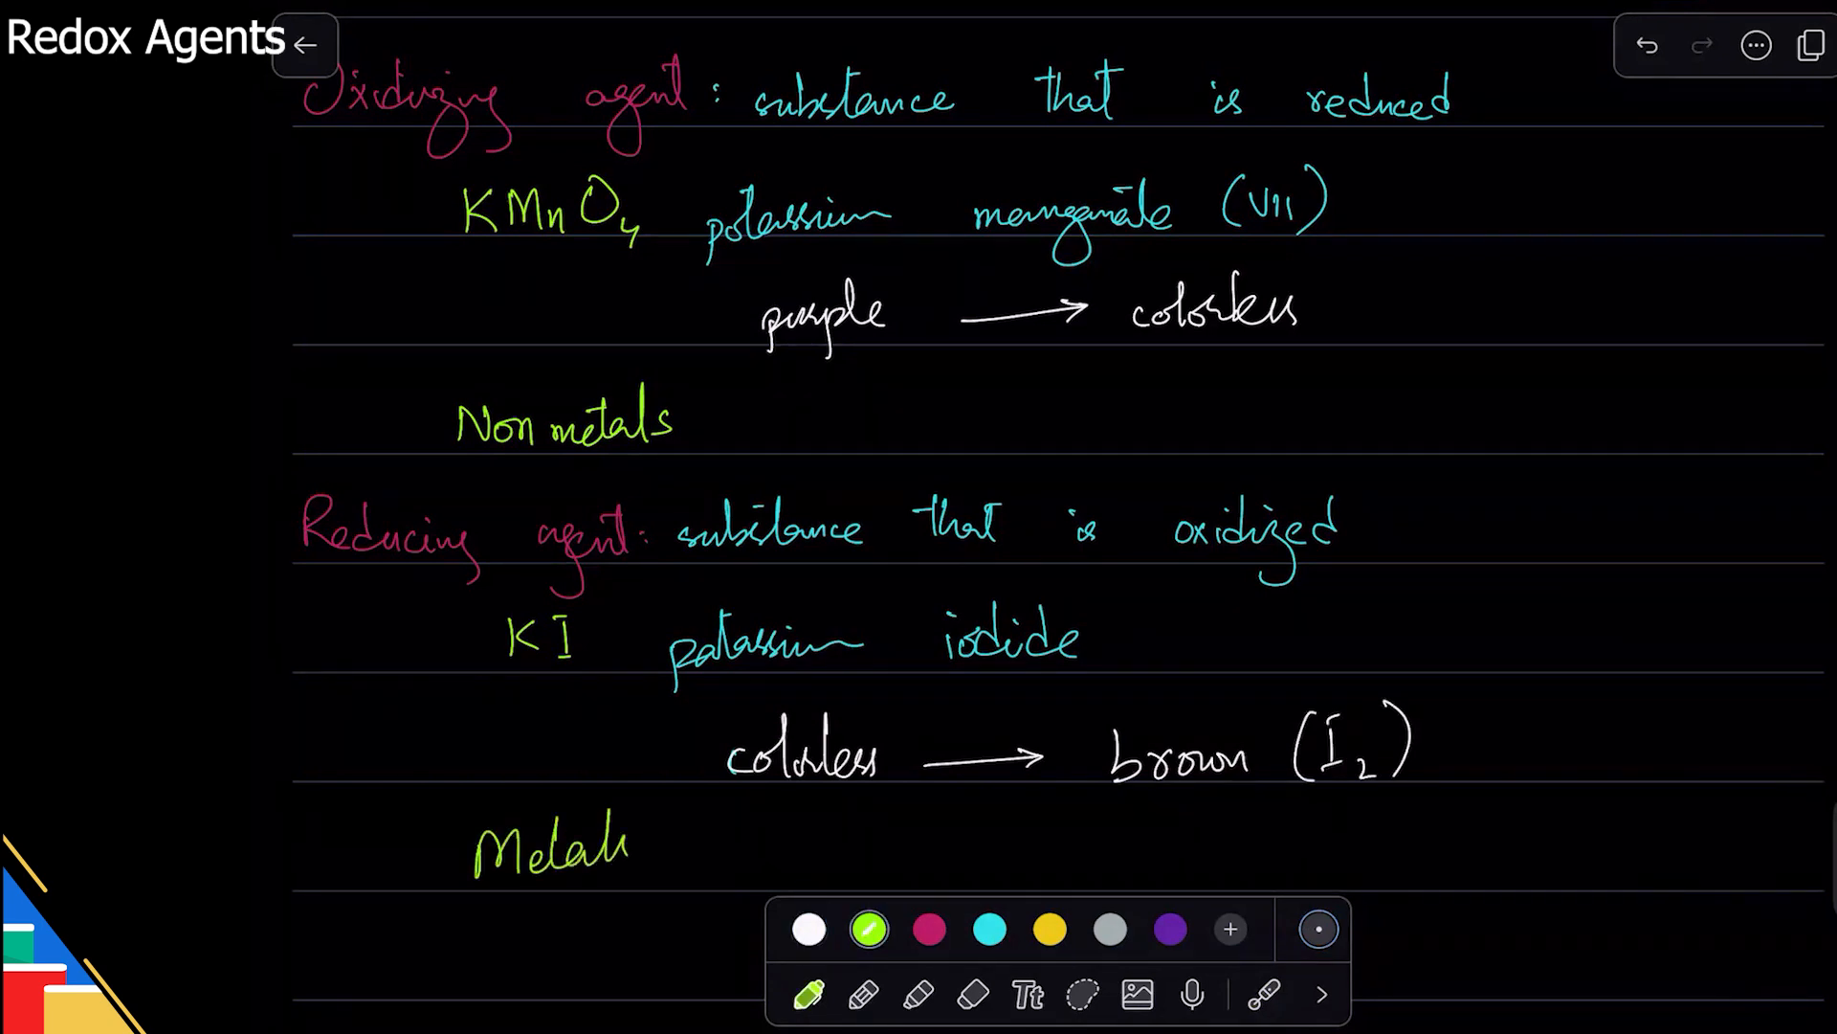